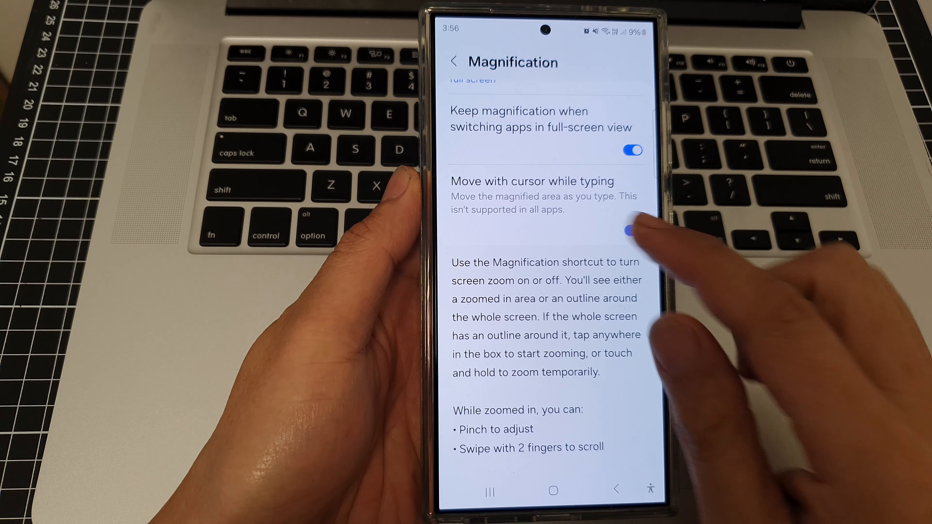
- Exit Magnification, reopen Settings from the quick panel and scroll to Accessibility
left_click(630, 230)
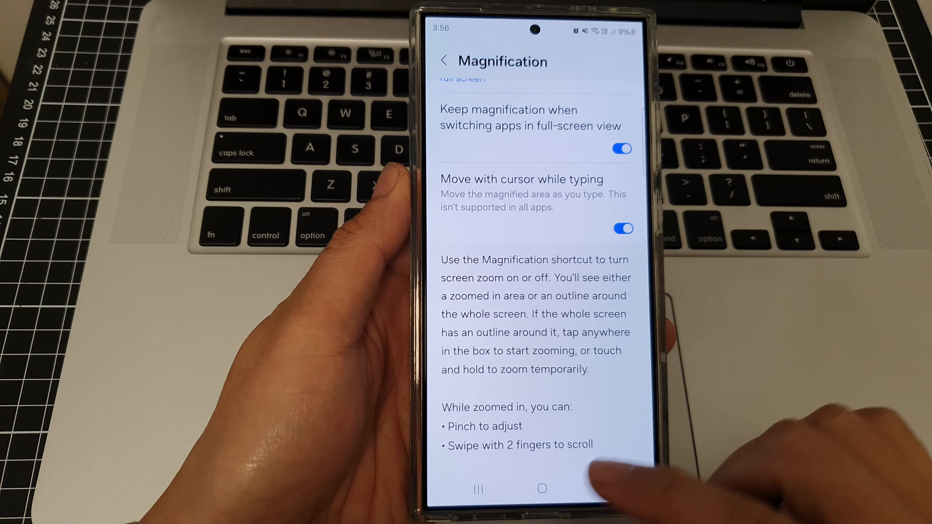
left_click(540, 488)
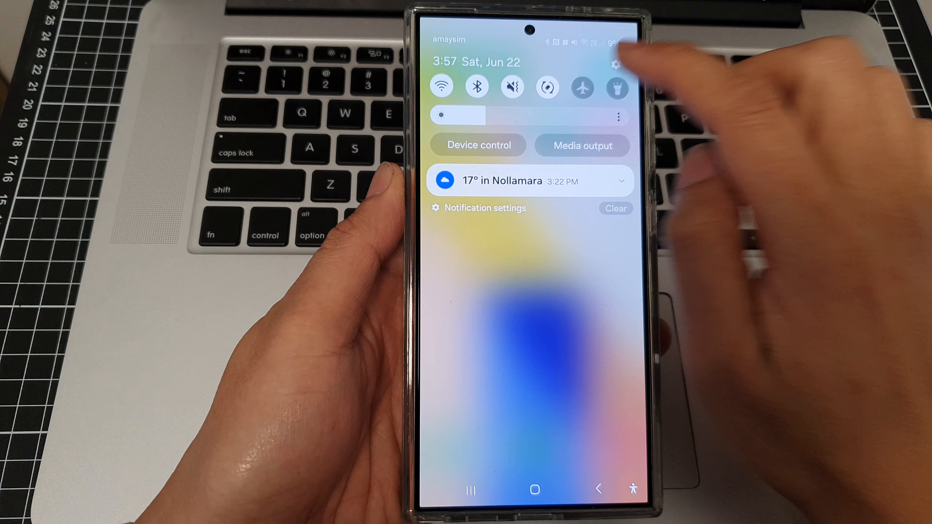
left_click(615, 64)
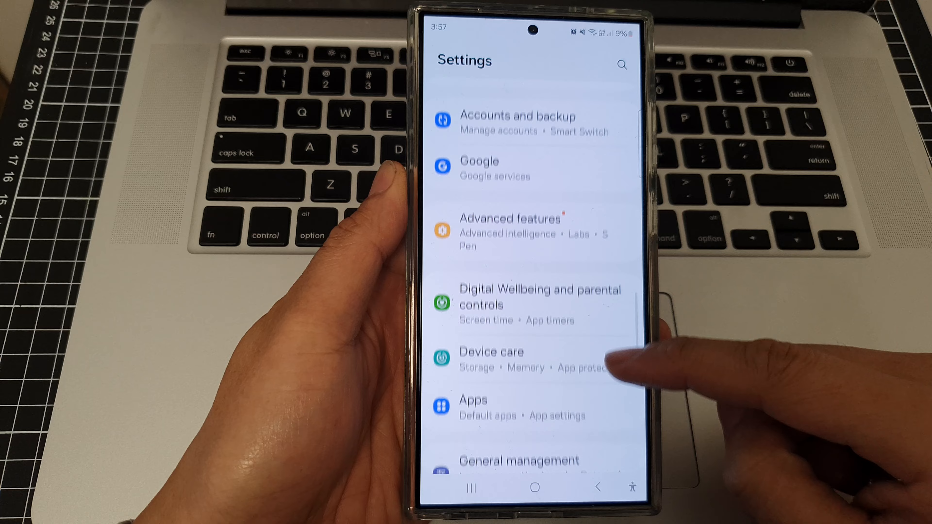
scroll("up", 3)
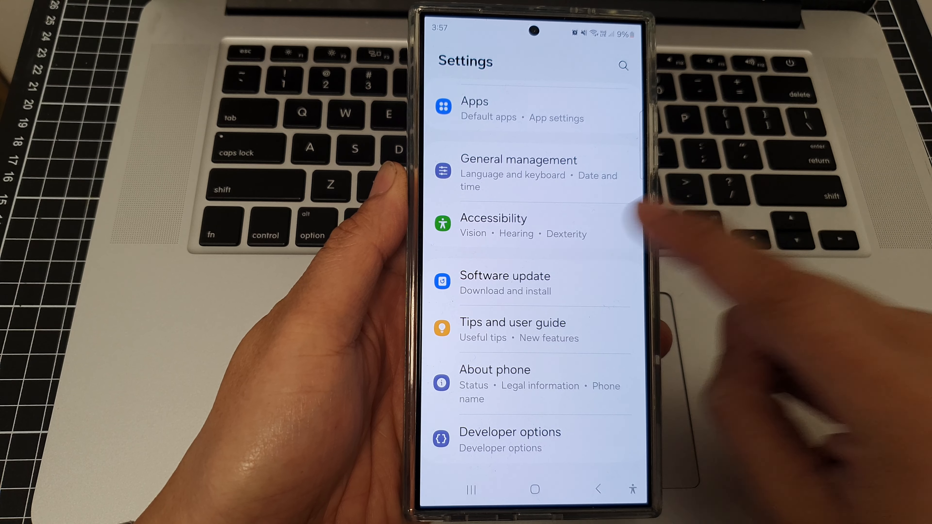
- Navigate Accessibility > Vision enhancements > Size and zoom to the Magnification page
left_click(493, 218)
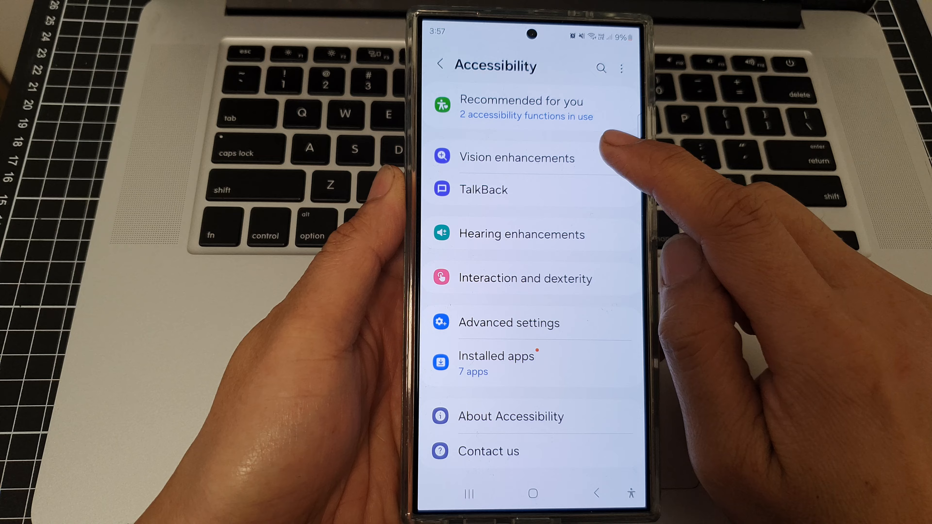
left_click(516, 157)
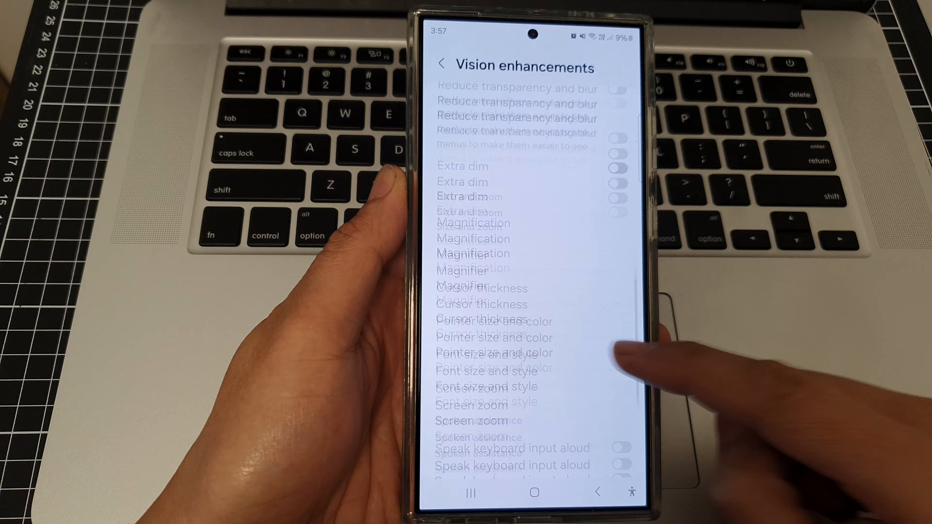
scroll("up", 3)
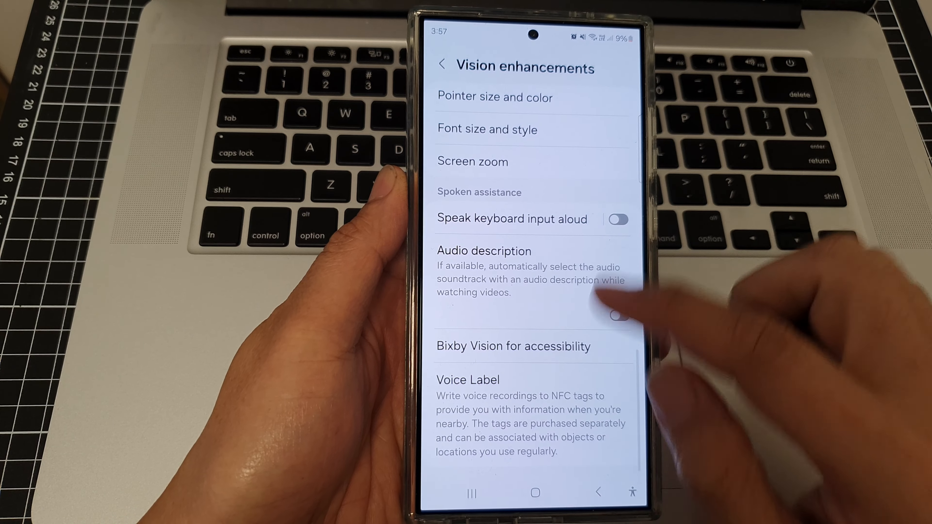
scroll("up", 3)
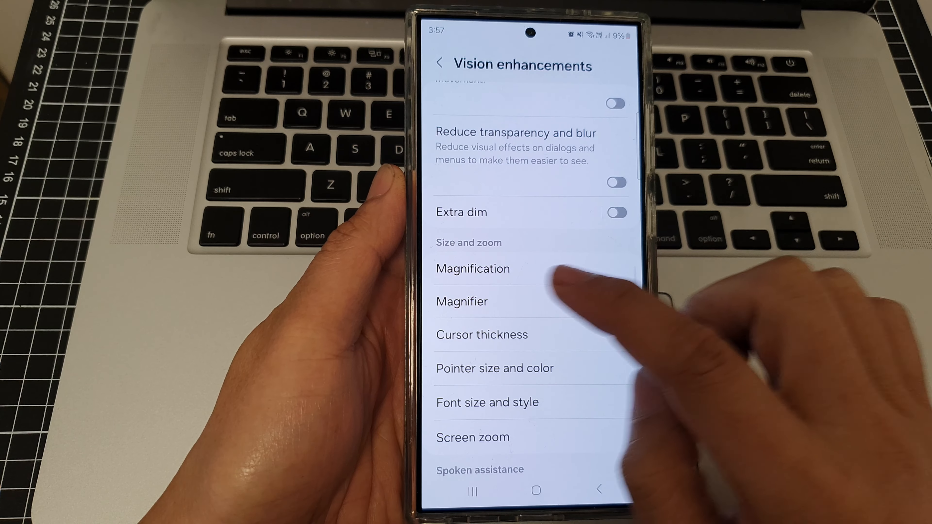
left_click(474, 268)
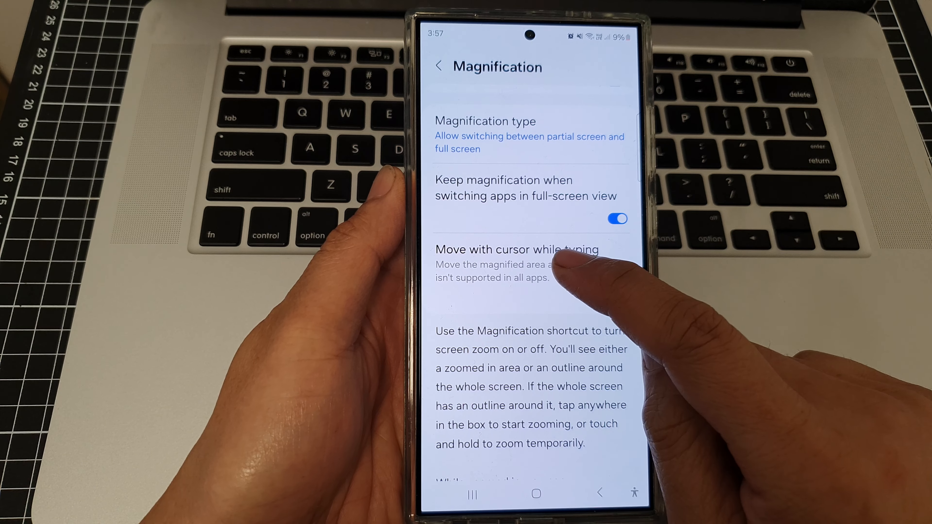
- Toggle 'Move with cursor while typing' off and back on, then leave Settings
left_click(617, 298)
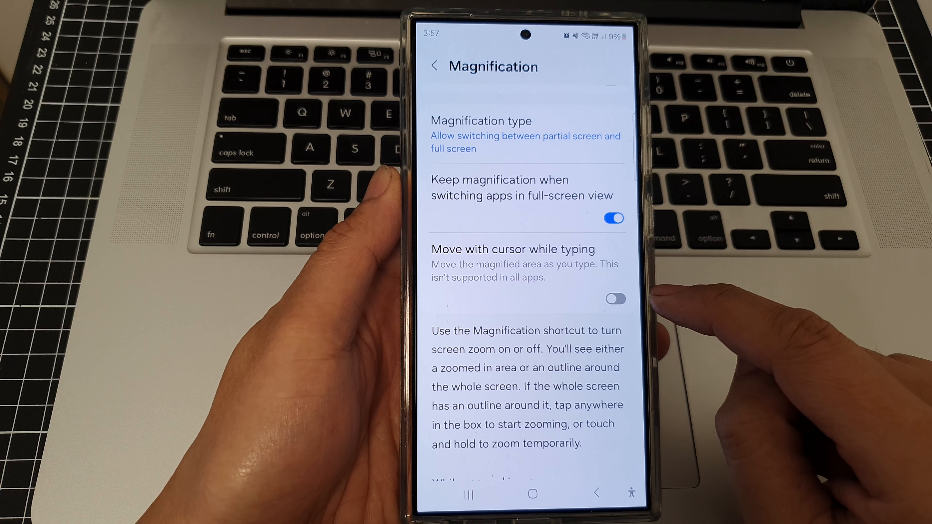
left_click(615, 299)
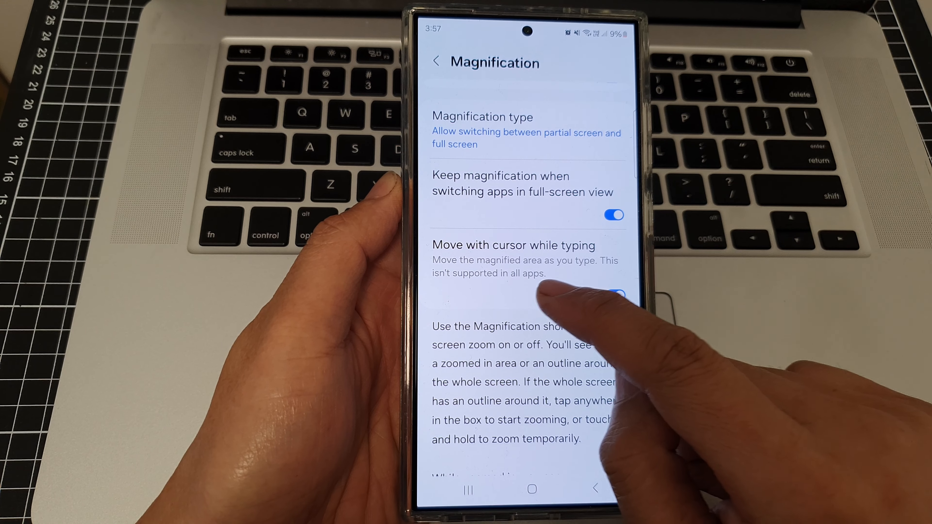
left_click(530, 483)
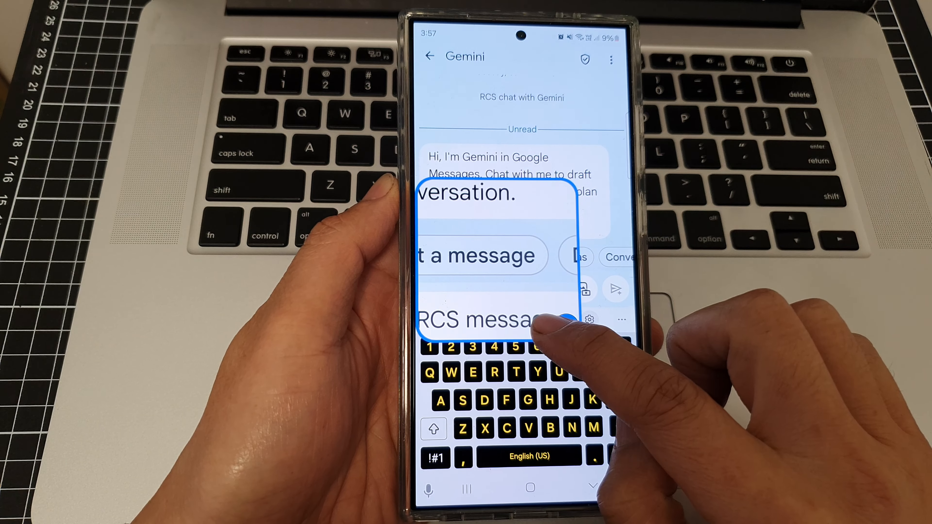
- Type 'This is s test with magnification' in the Gemini chat, then go to the home screen
type("This")
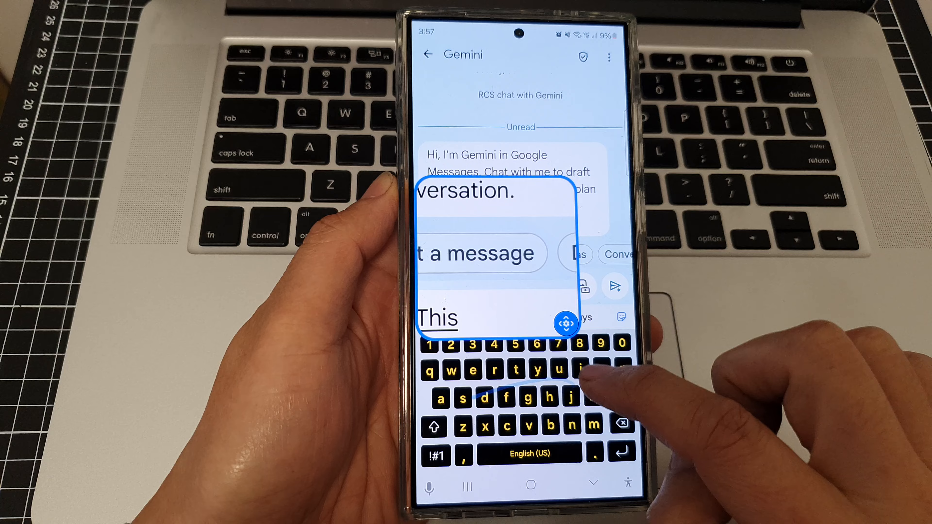
type("is s test")
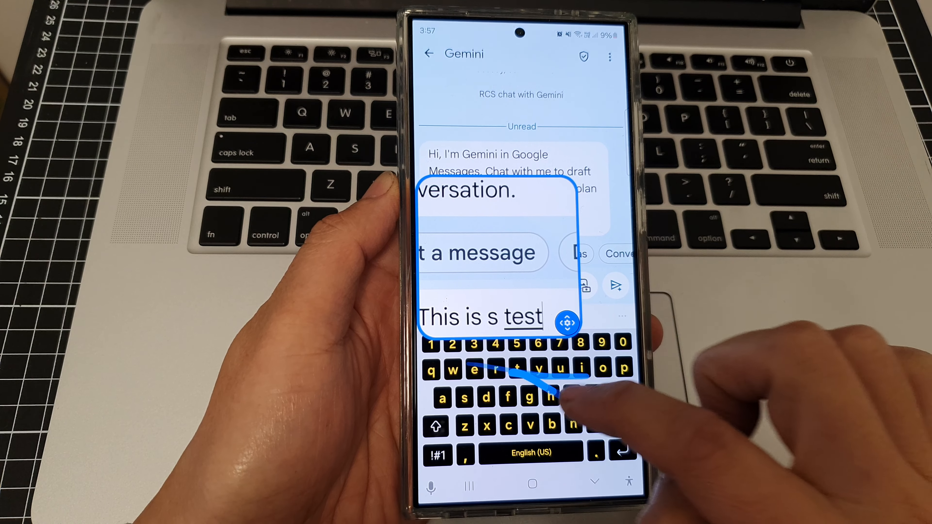
type("w")
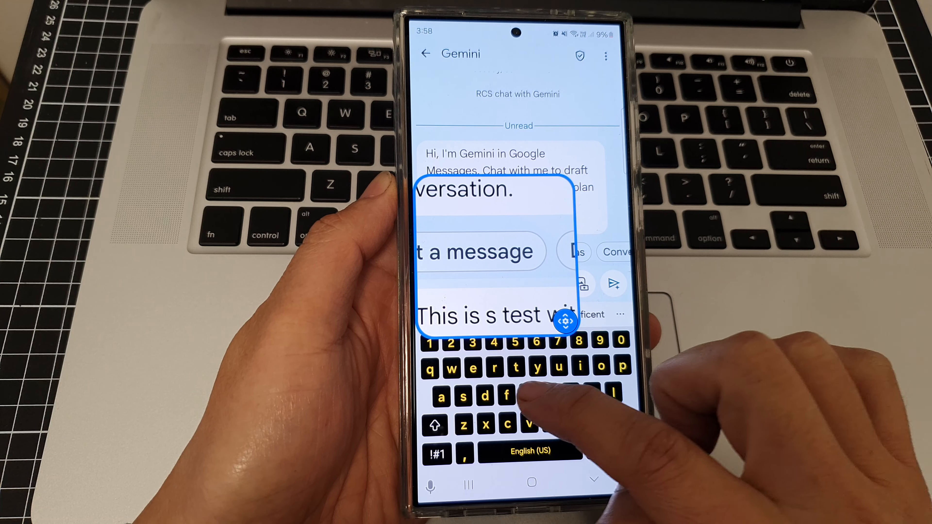
type("magnifi")
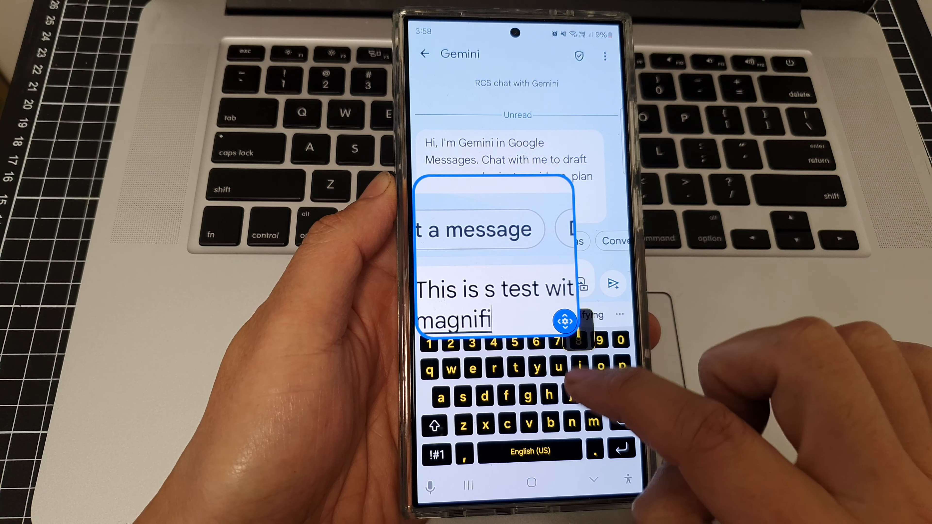
type("cation")
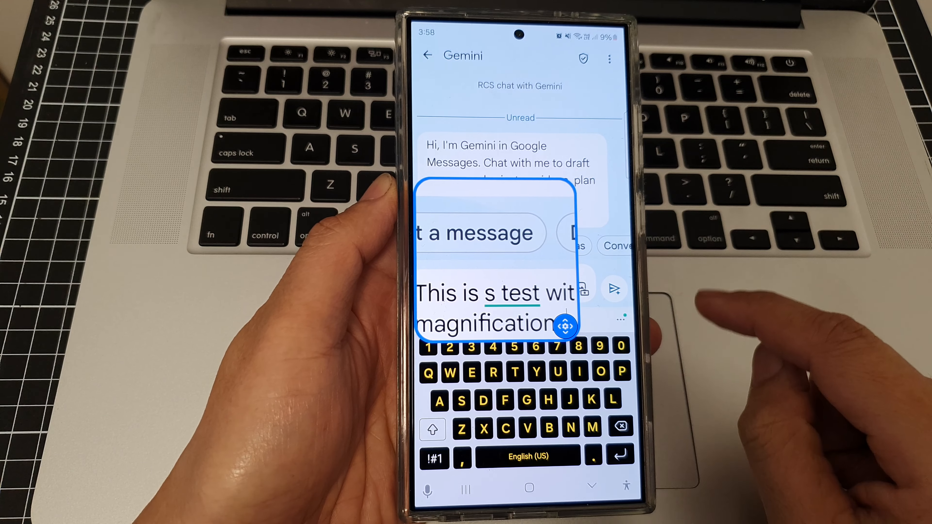
left_click(527, 491)
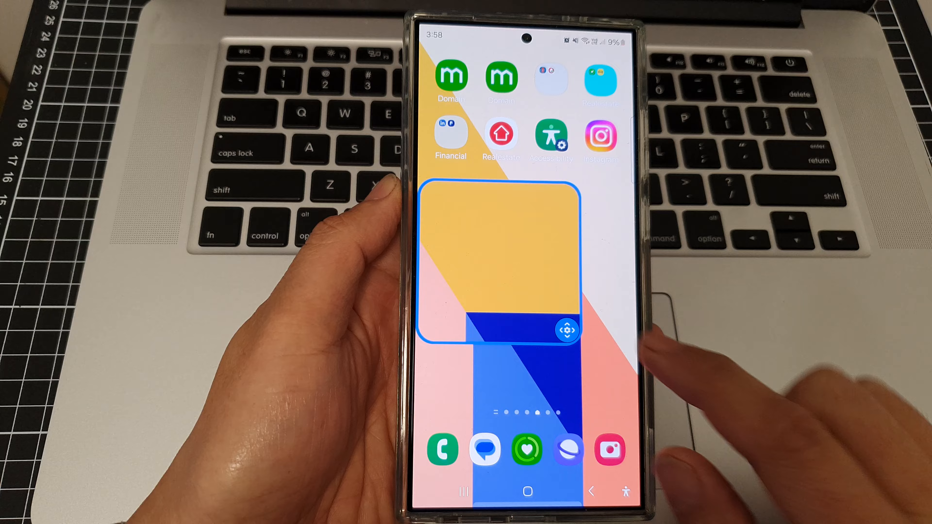